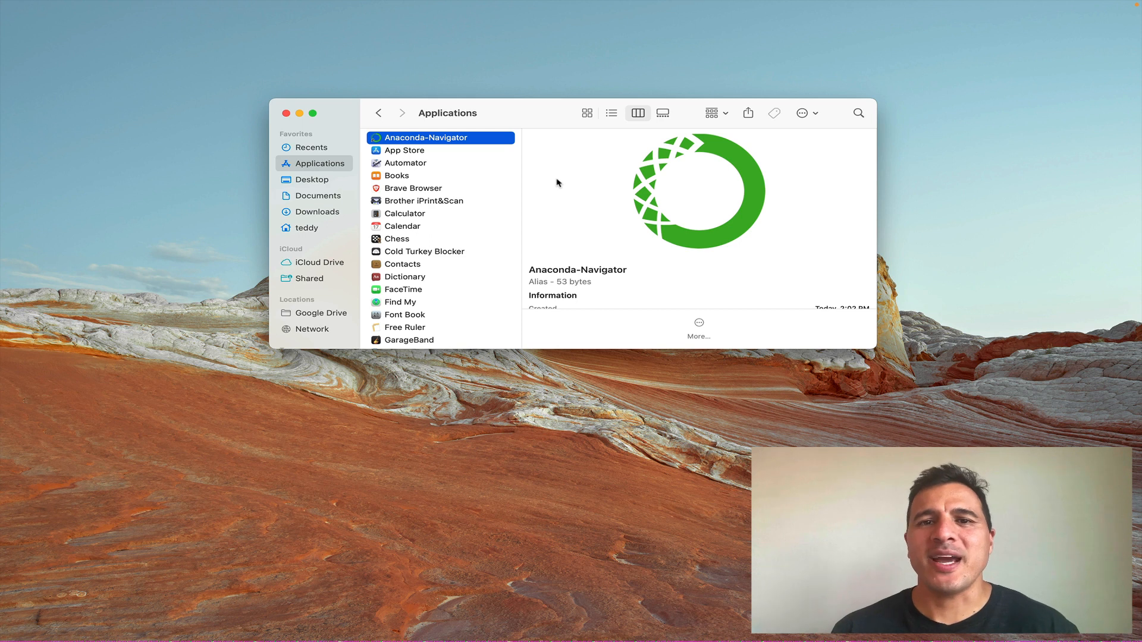
{"action": "mouse_move", "coordinate": [489, 153]}
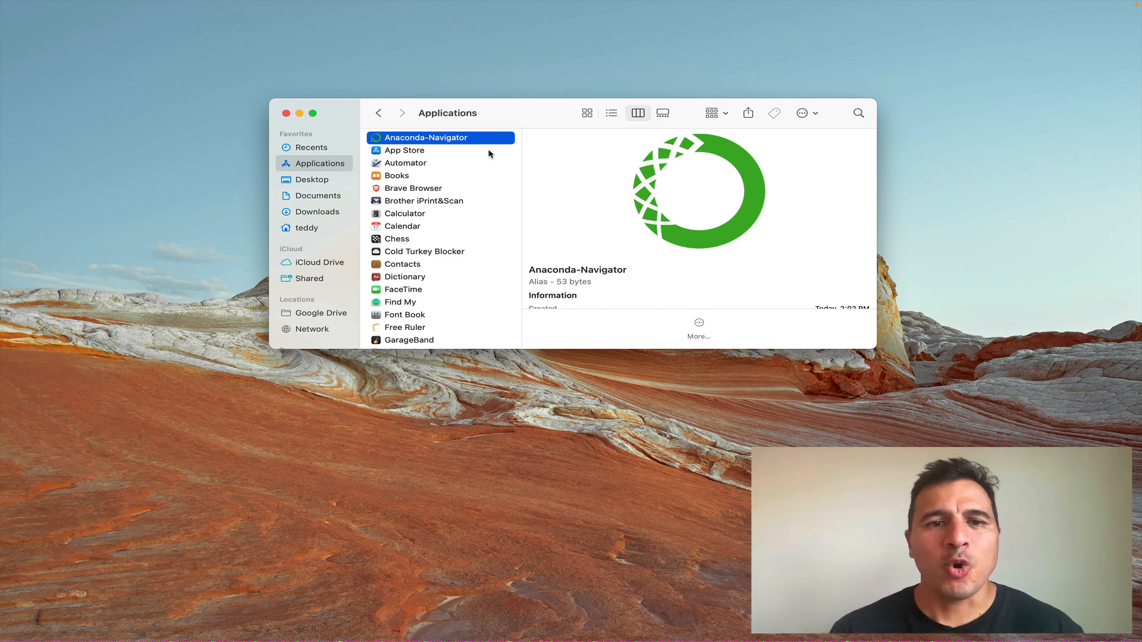
{"action": "mouse_move", "coordinate": [440, 107]}
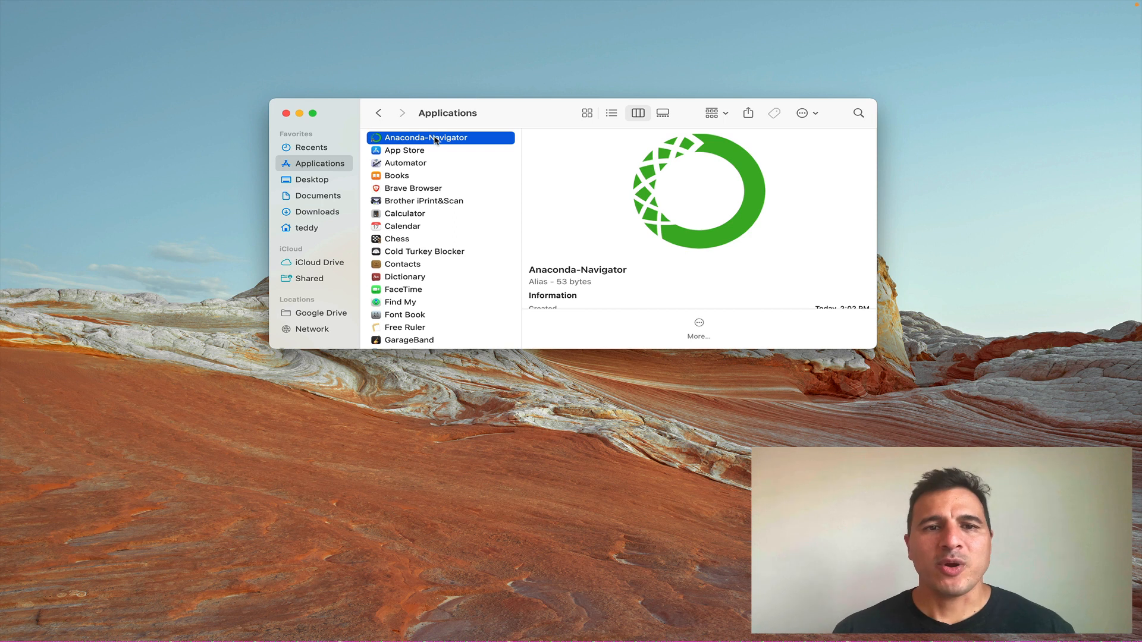
Launch Anaconda-Navigator from the Applications folder and let the Home dashboard load.
{"action": "double_click", "coordinate": [426, 138]}
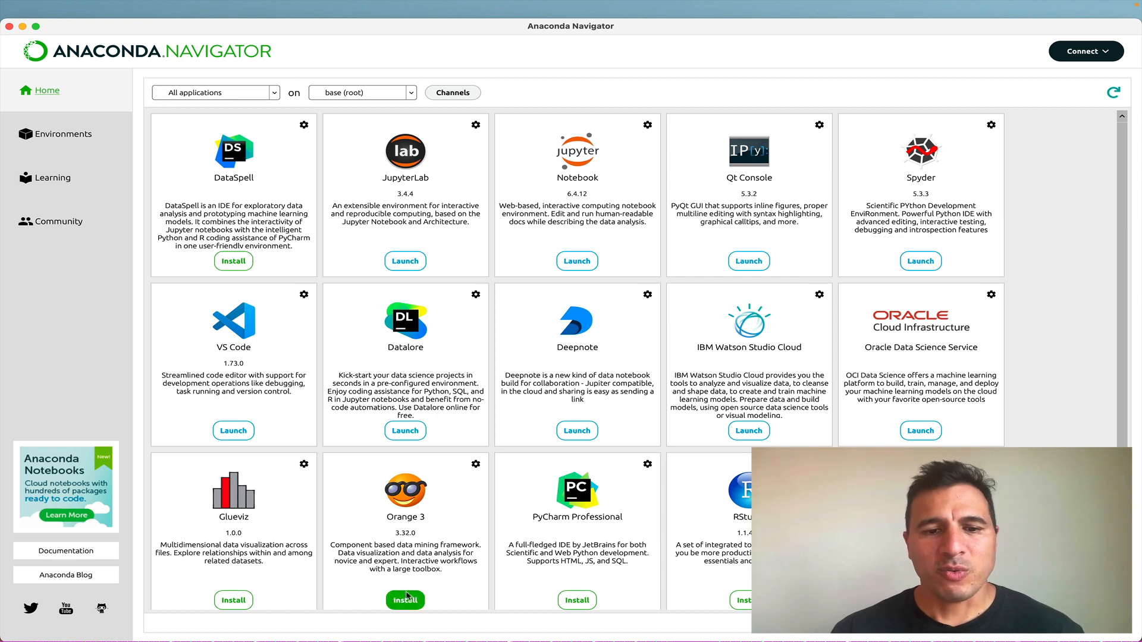
{"action": "mouse_move", "coordinate": [435, 603]}
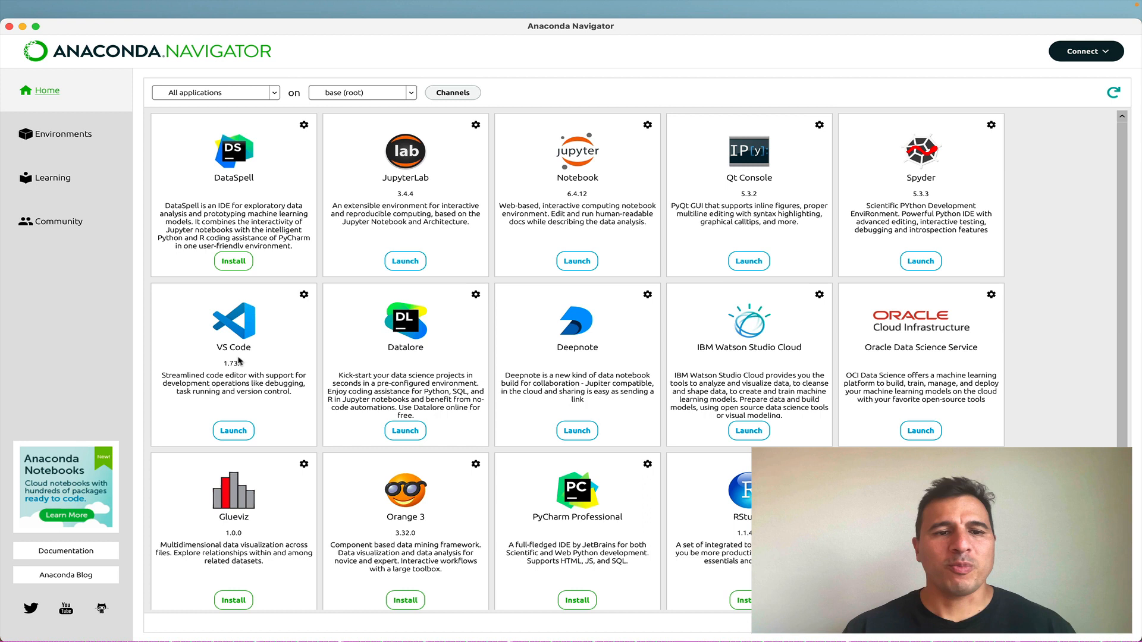
{"action": "mouse_move", "coordinate": [580, 186]}
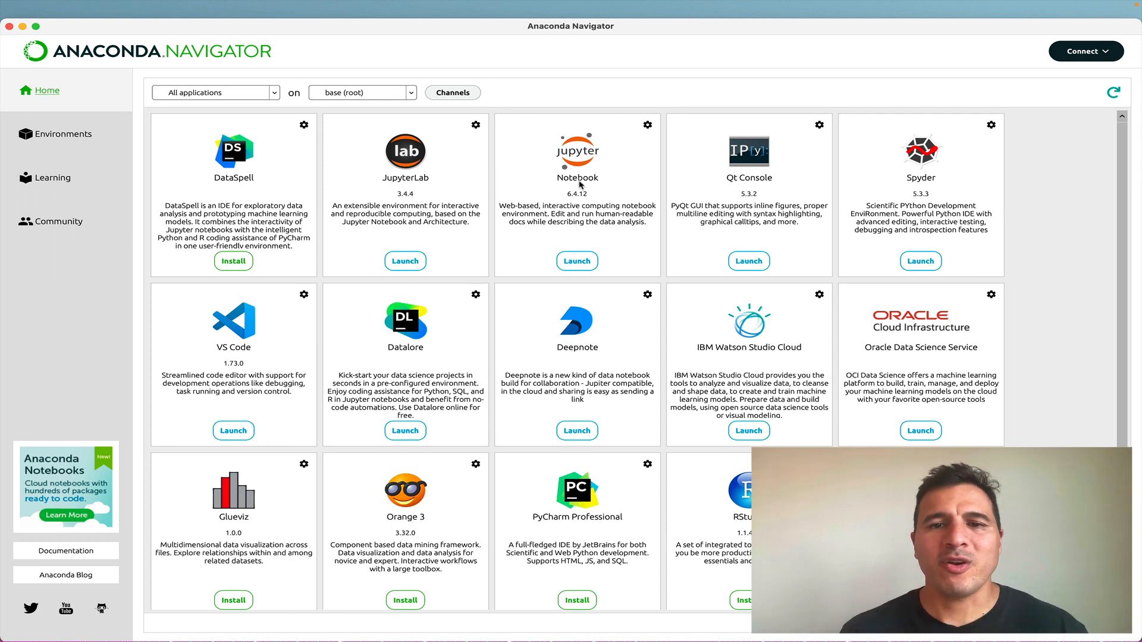
{"action": "mouse_move", "coordinate": [598, 192]}
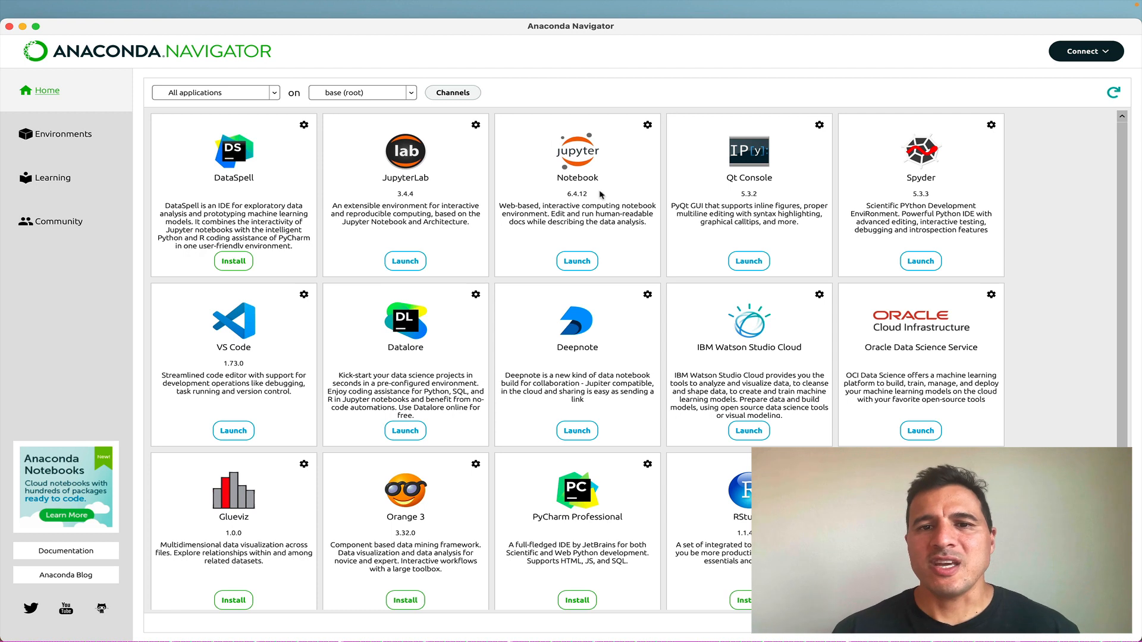
{"action": "mouse_move", "coordinate": [589, 153]}
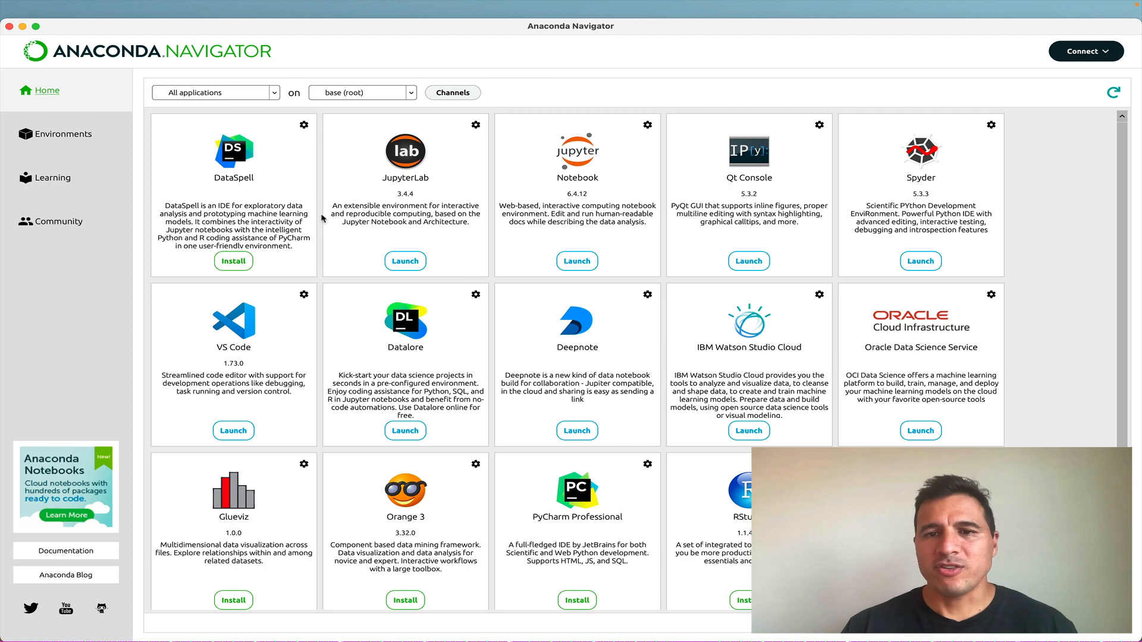
{"action": "mouse_move", "coordinate": [829, 375]}
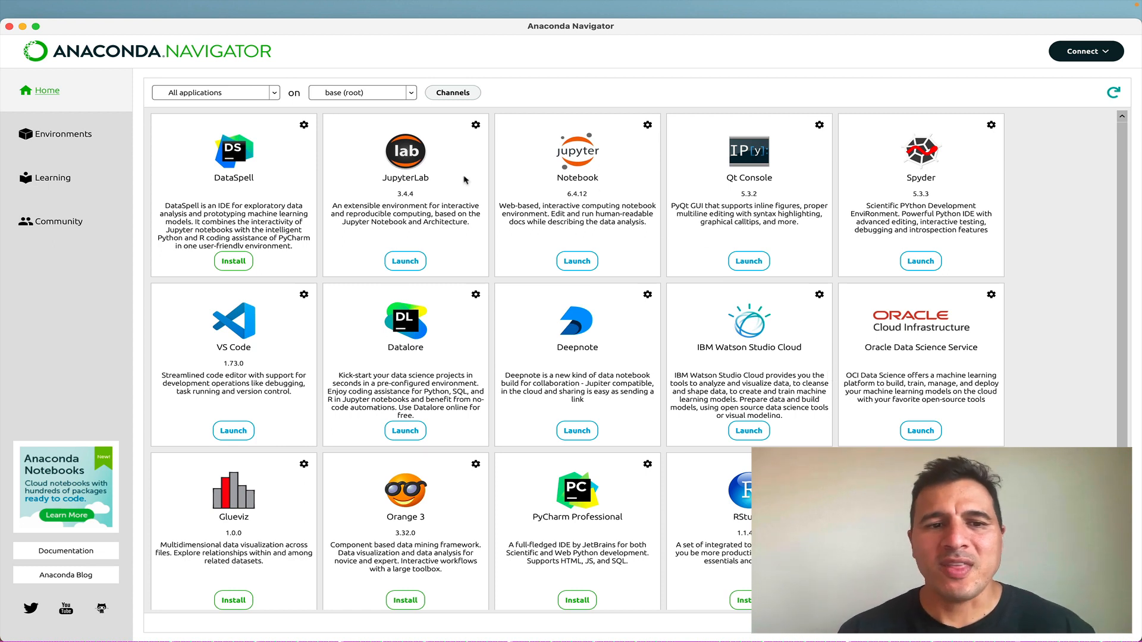
{"action": "mouse_move", "coordinate": [226, 361]}
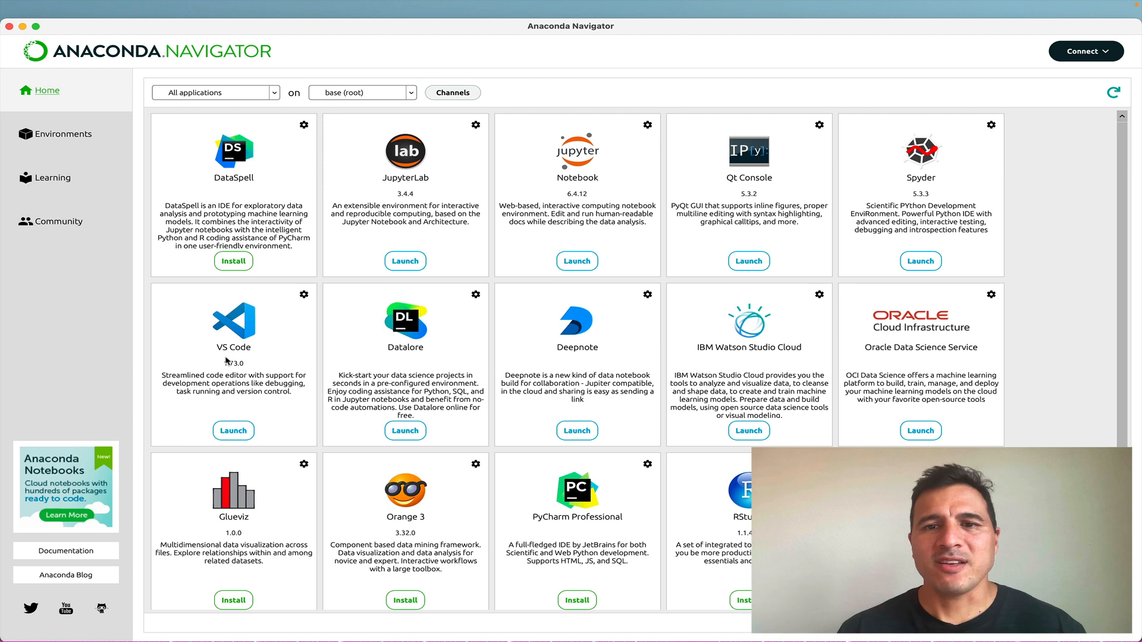